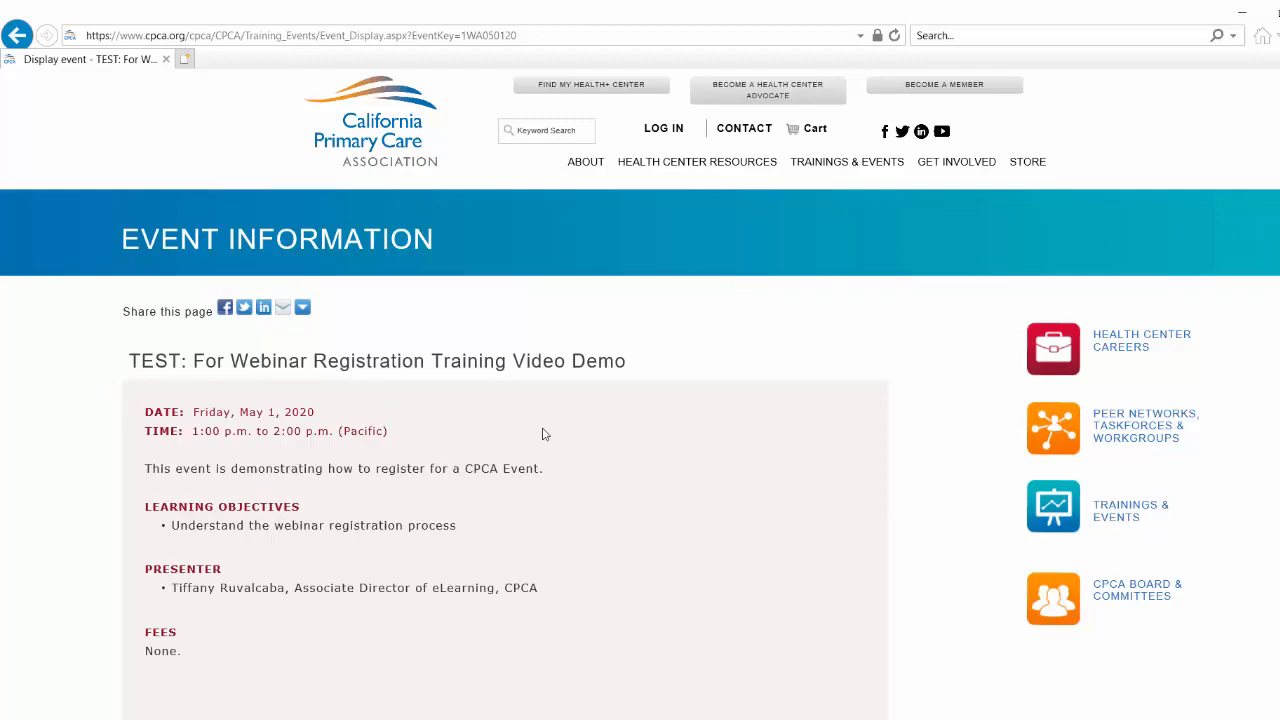
Scroll the webinar event page to its Price/When/Where section and Register Myself button.
scroll(down, 3)
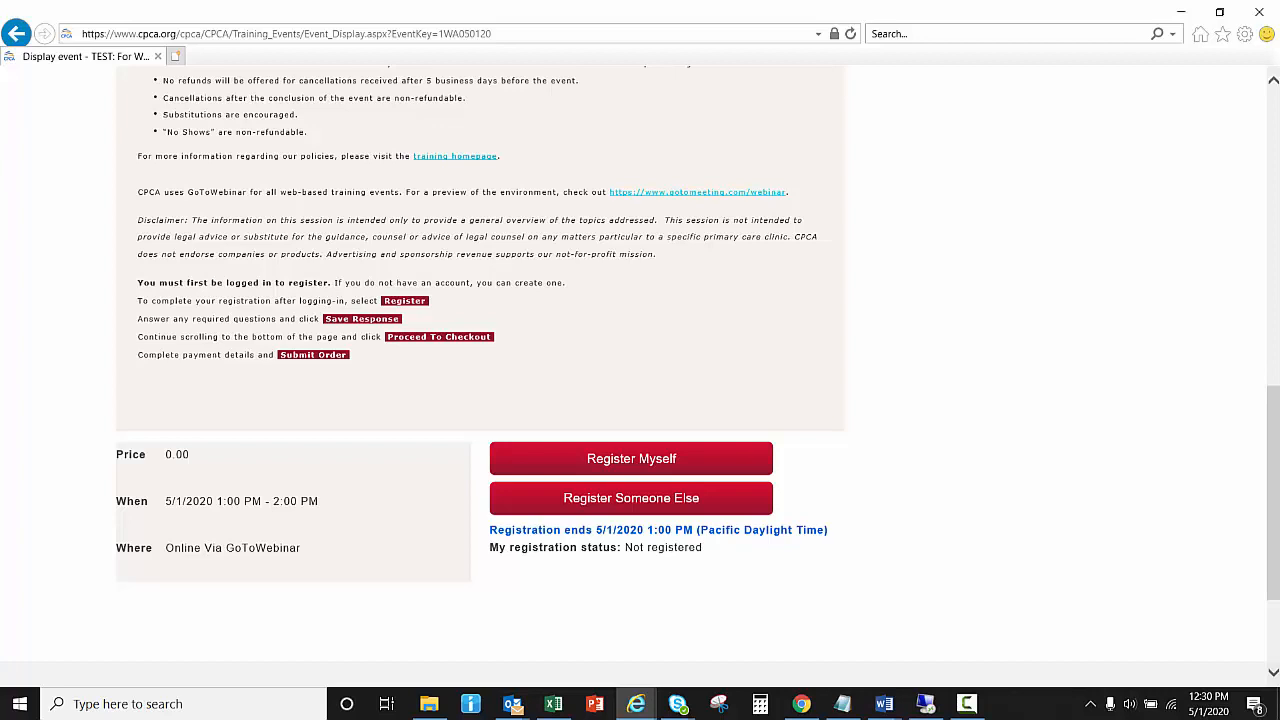
Register yourself for the webinar with 4. Expert understanding and role Events, saving responses.
click(630, 458)
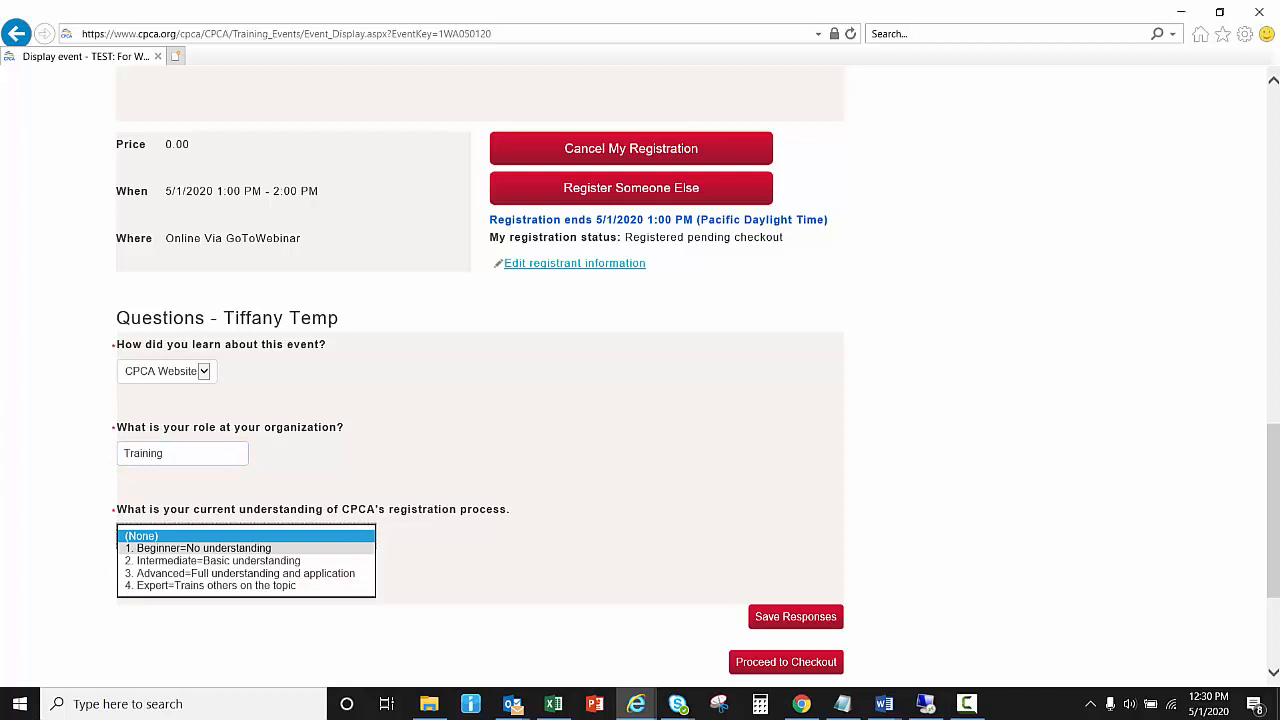
click(245, 585)
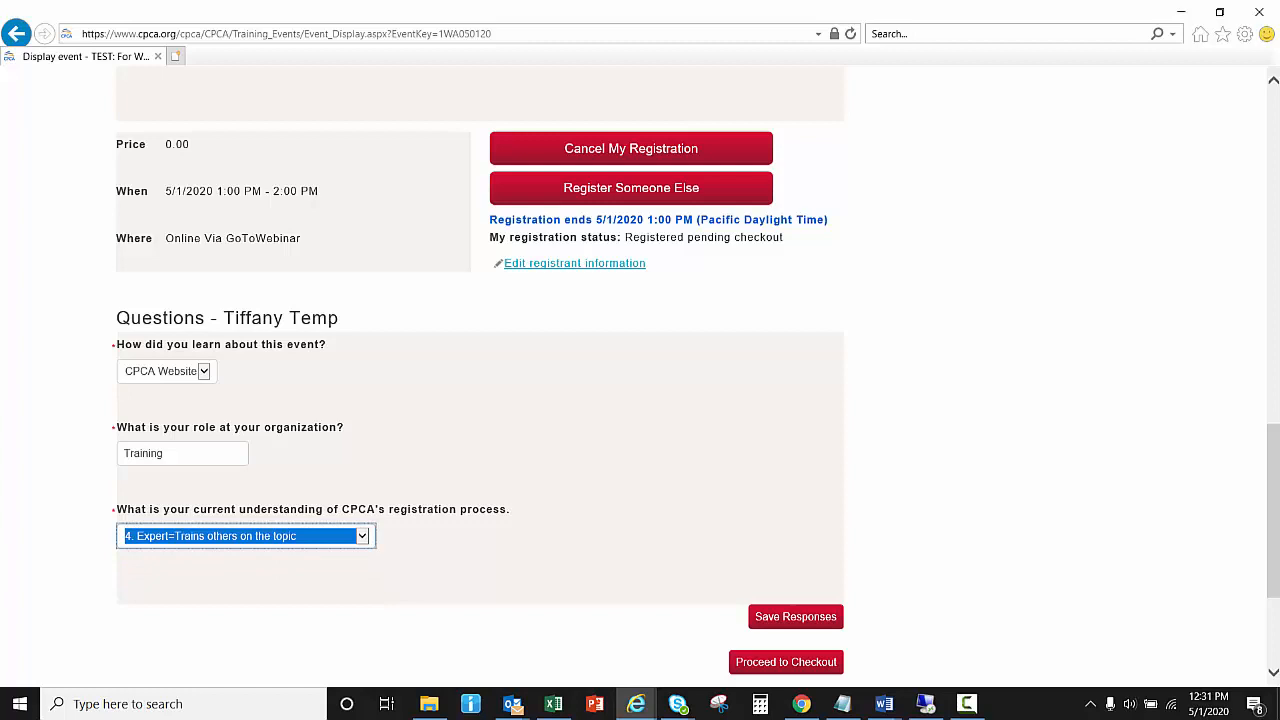
click(795, 616)
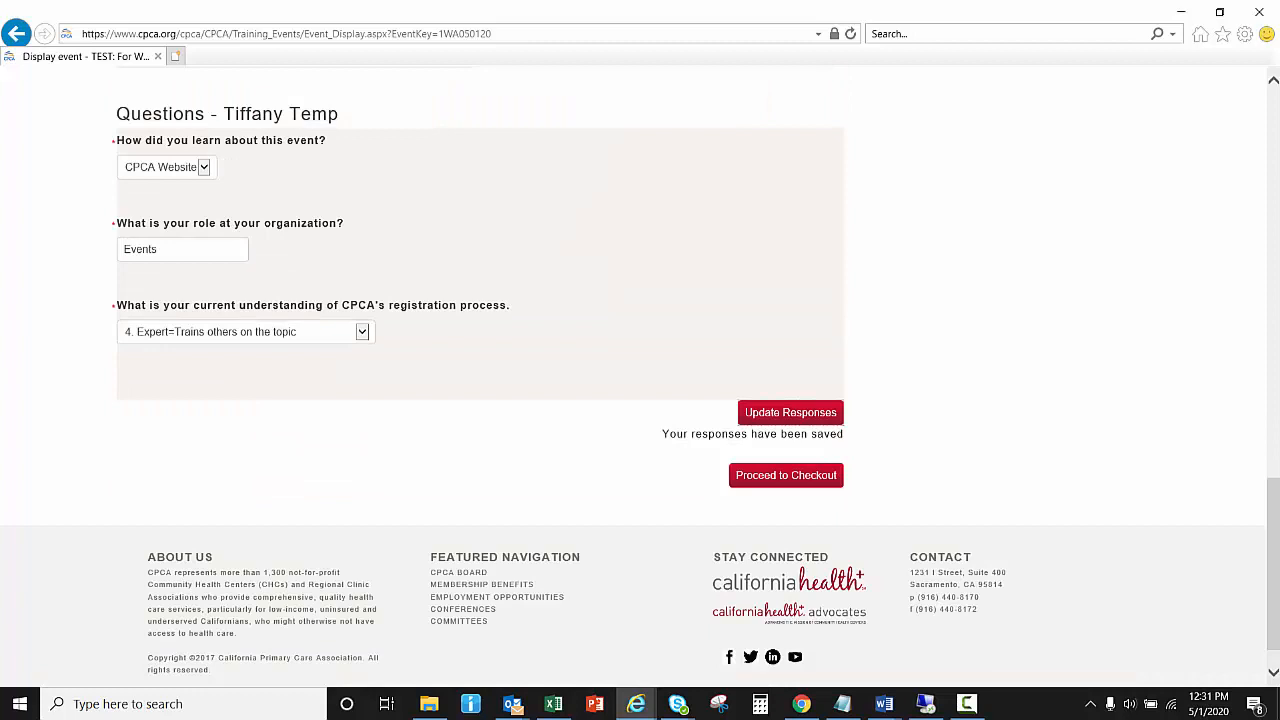
Check out the webinar registration from the cart and submit the zero-total order.
click(786, 475)
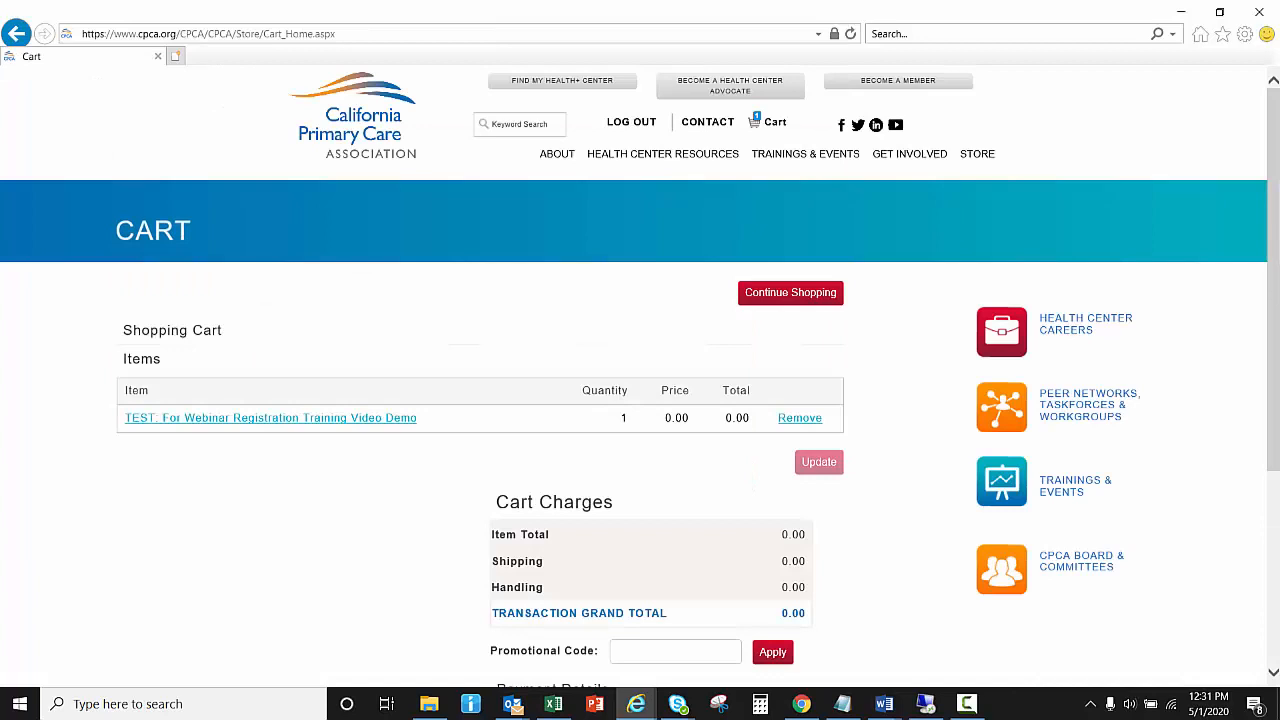
scroll(down, 3)
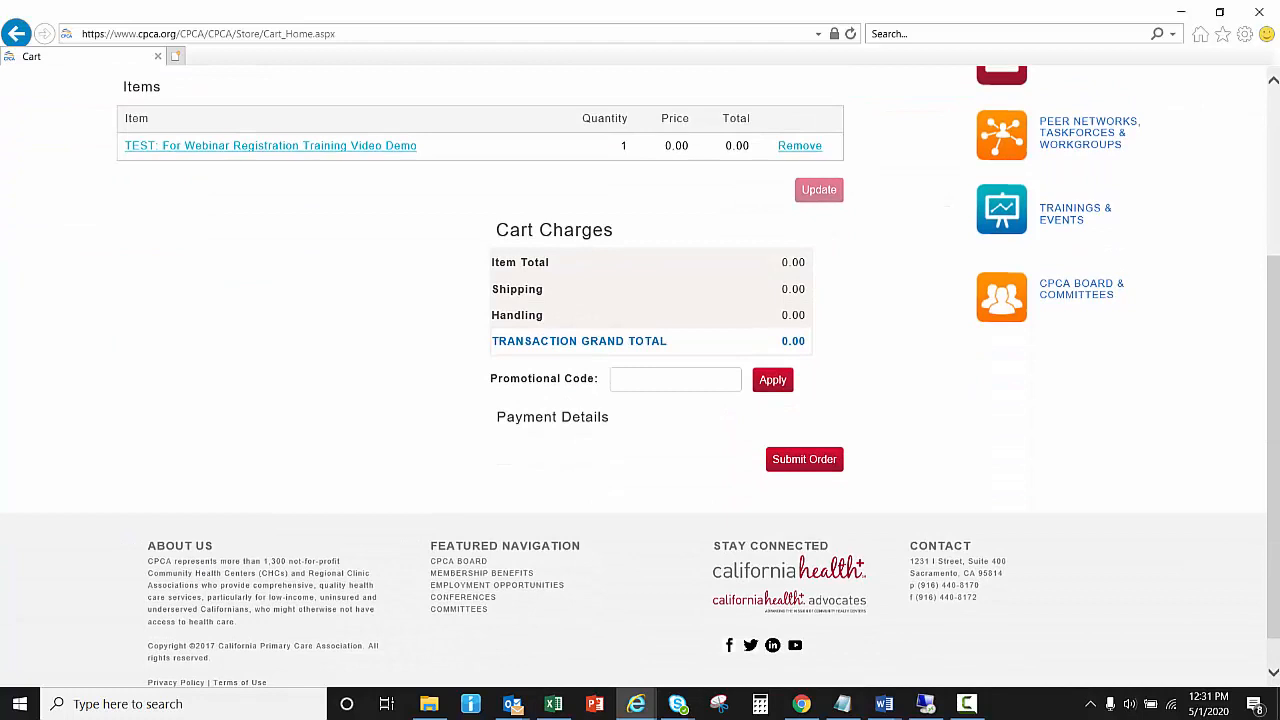
click(804, 459)
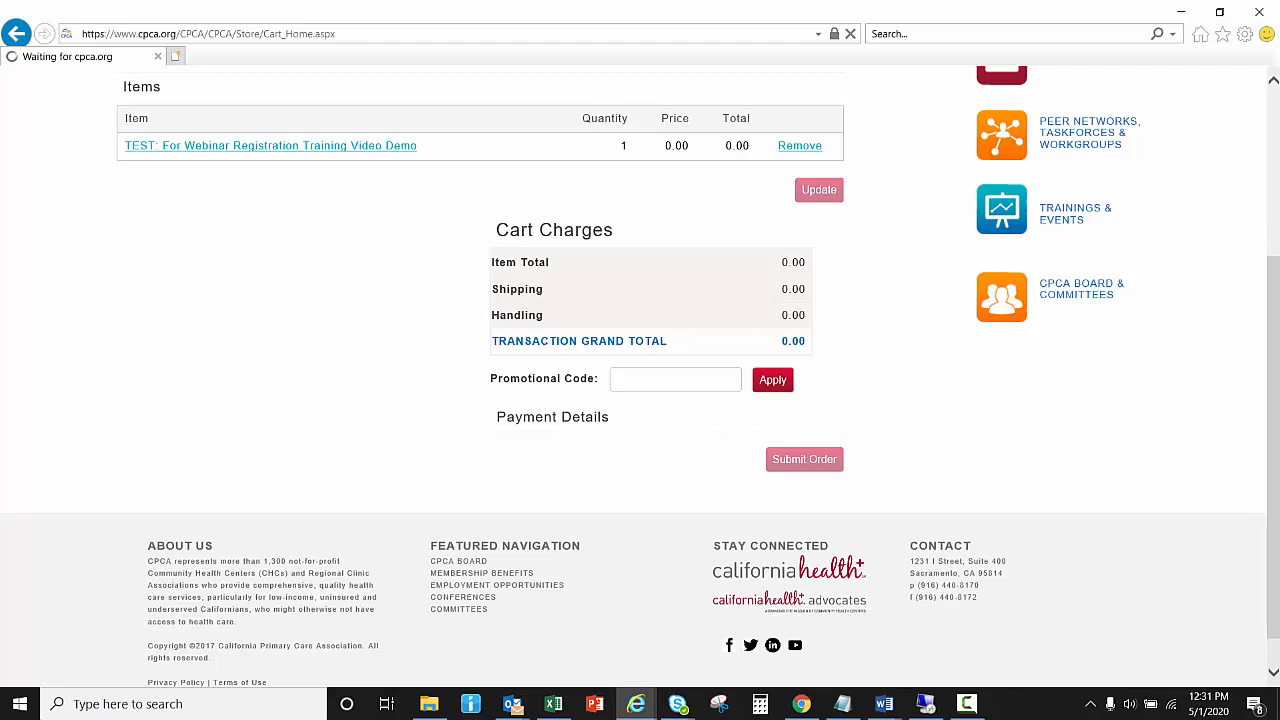
Review the order confirmation for order 69396 with its zero grand total.
click(803, 459)
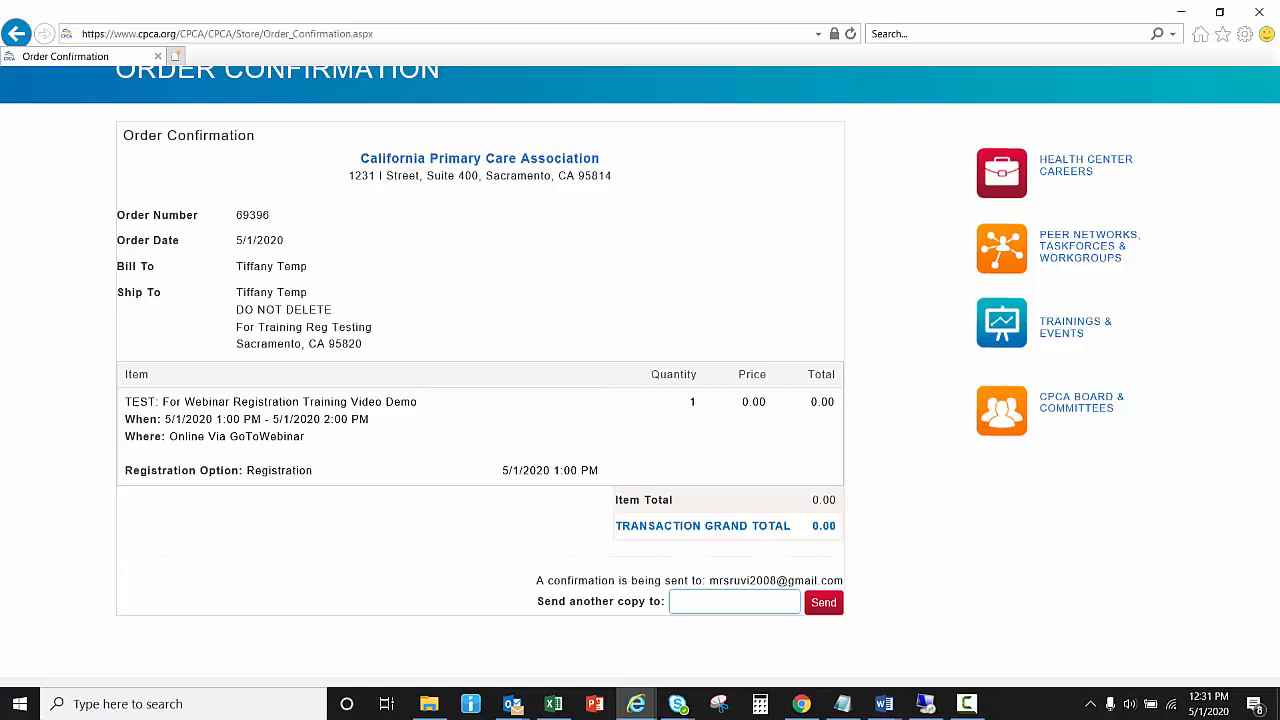
click(823, 602)
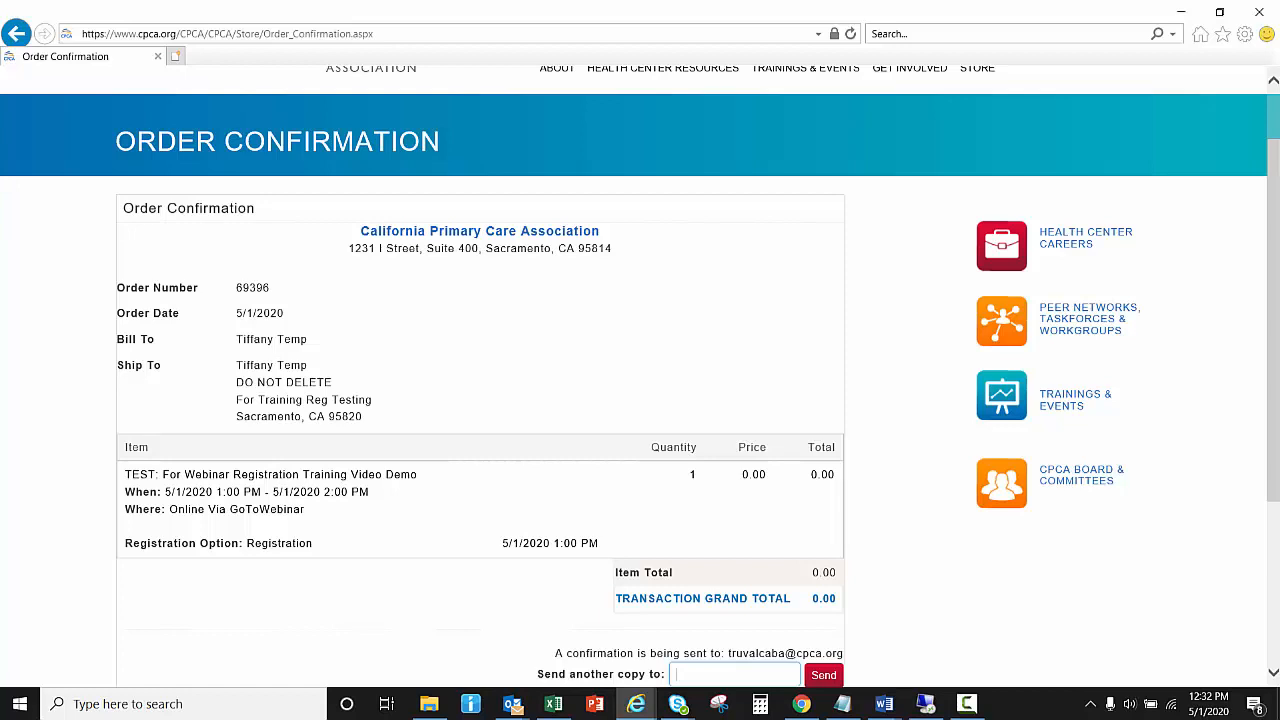
click(470, 703)
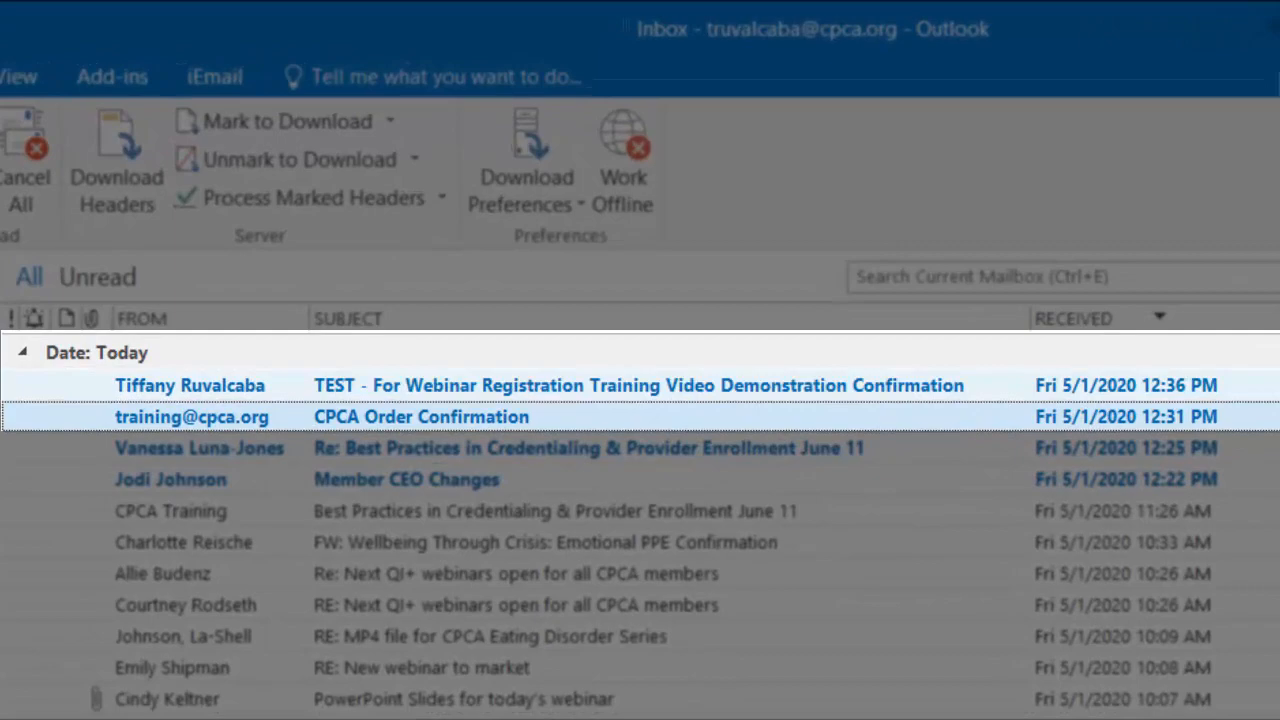
View the CPCA Order Confirmation email, then the TEST webinar confirmation with join details.
double_click(421, 416)
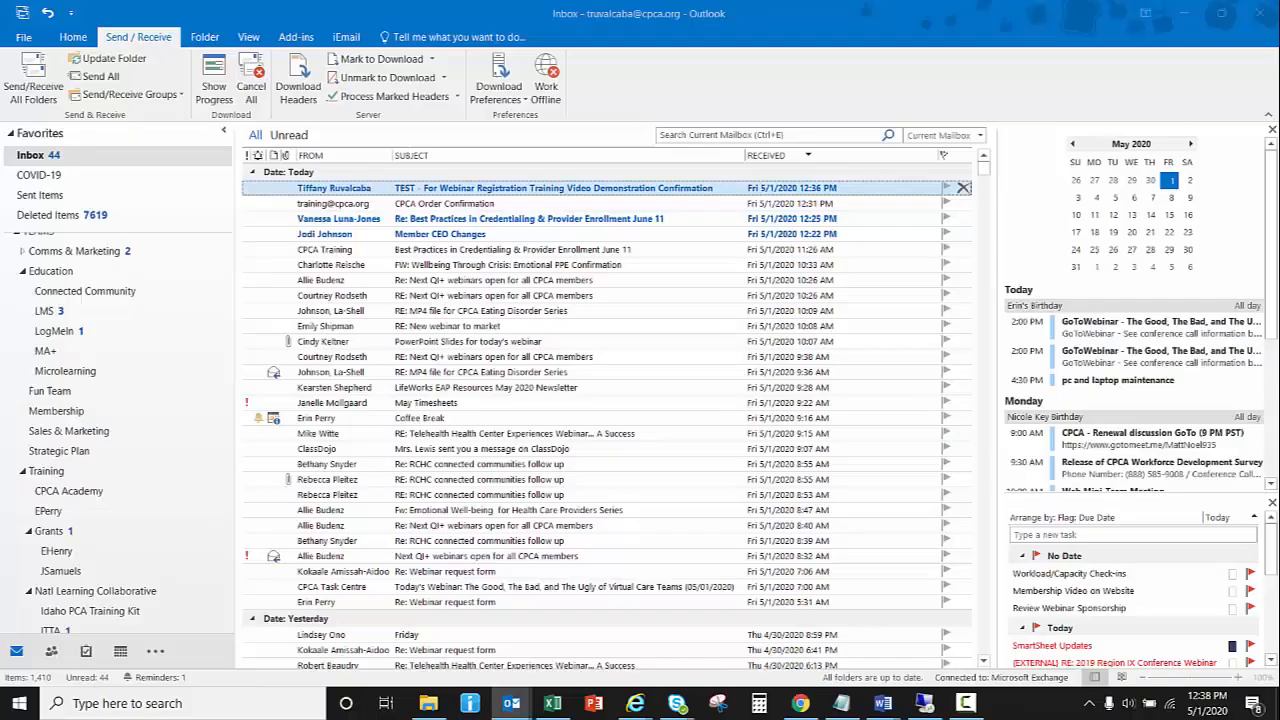
double_click(554, 188)
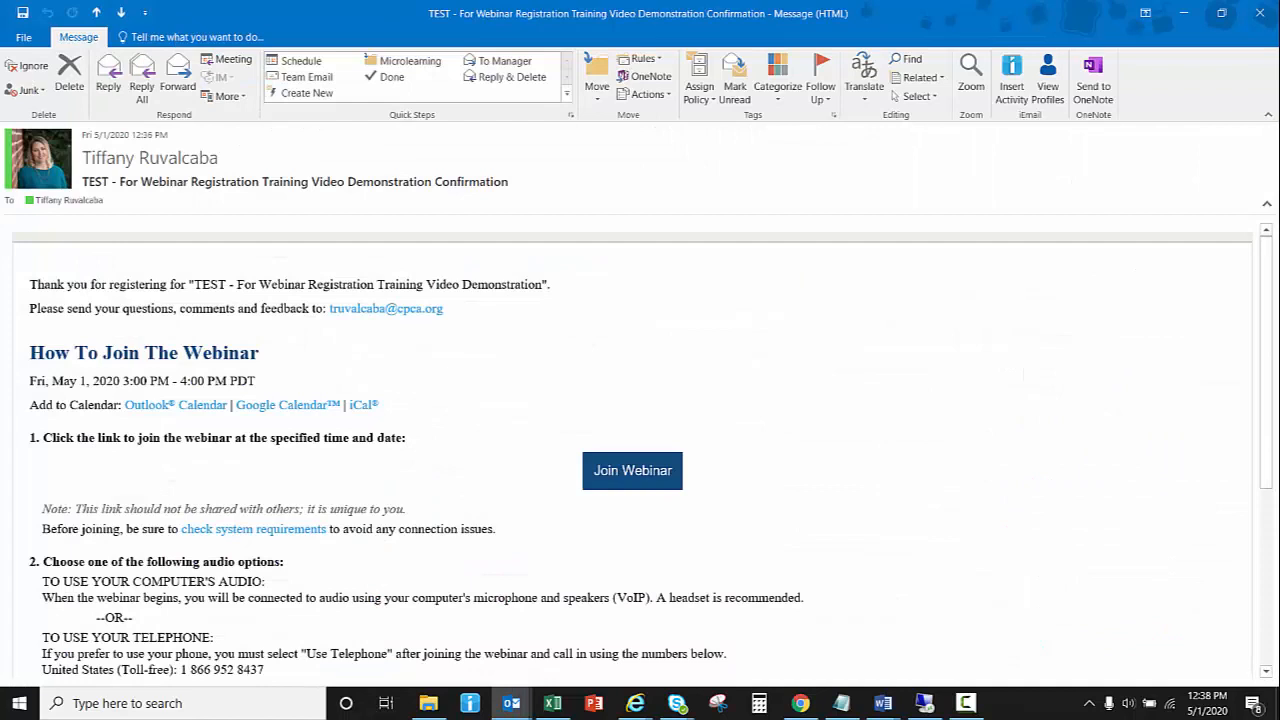